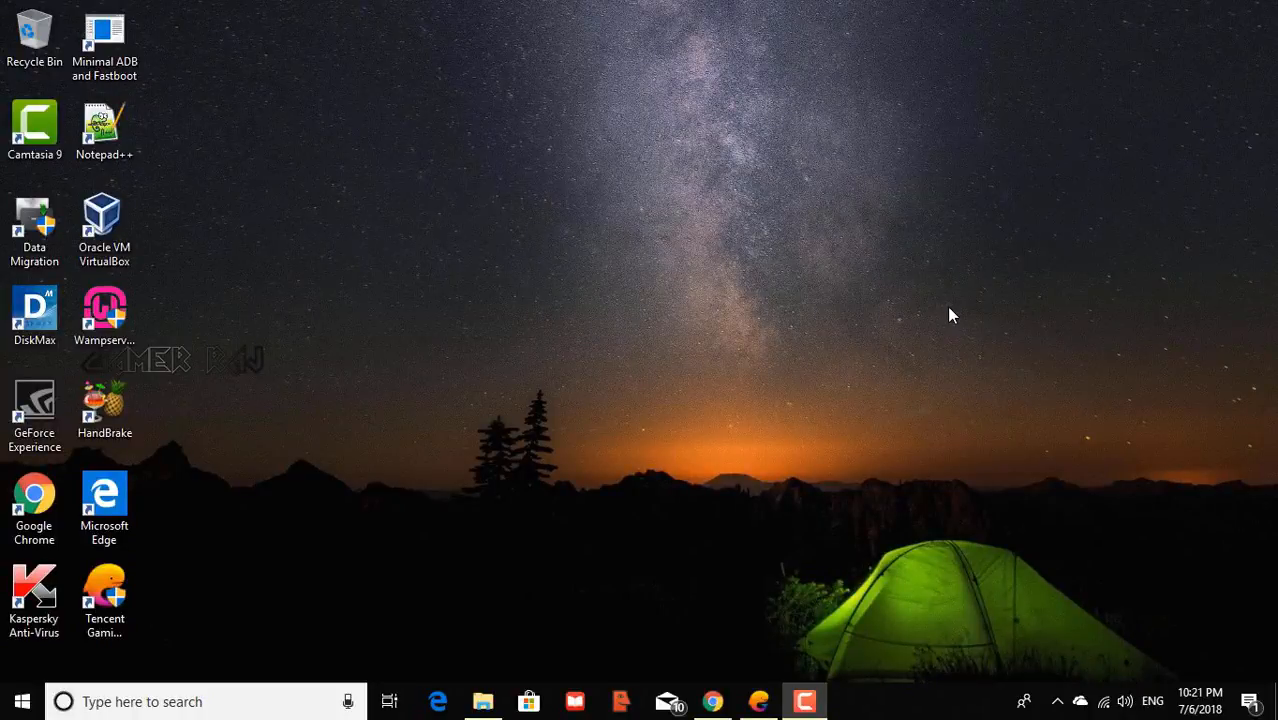
{"action": "mouse_move", "coordinate": [896, 436]}
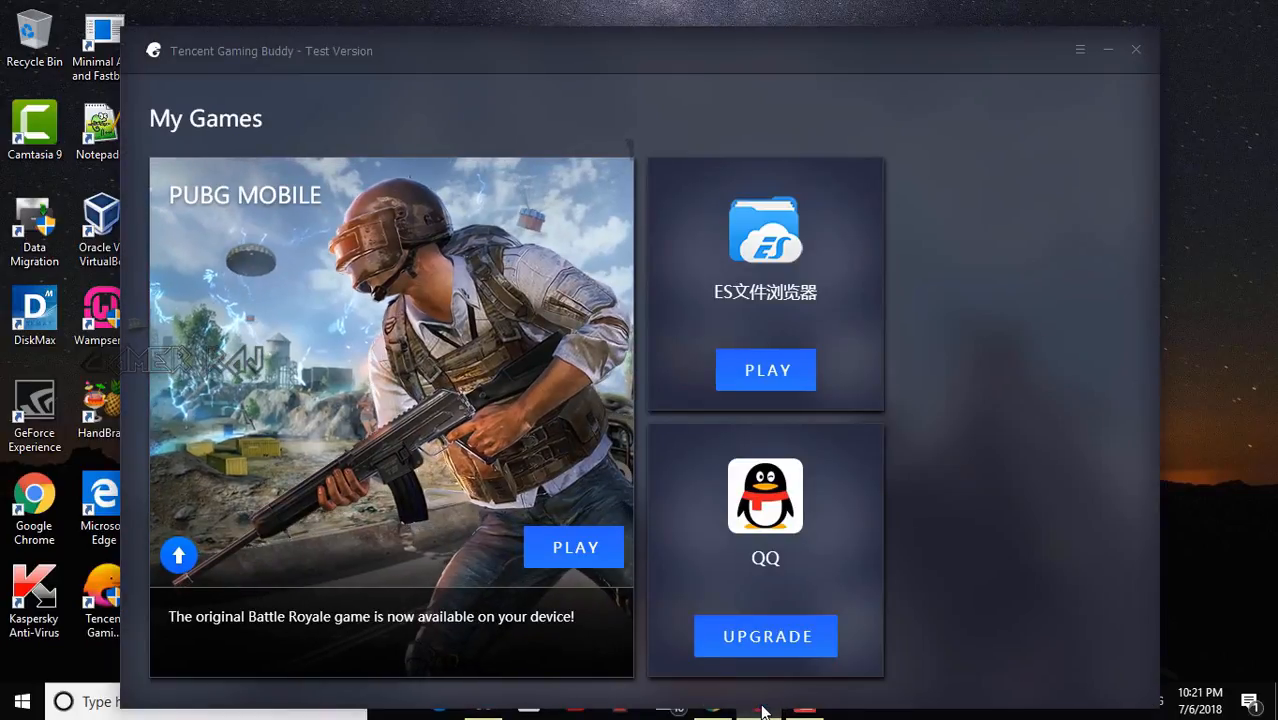
Set the emulator interface language to Chinese in Setting Center and save it
{"action": "left_click", "coordinate": [1080, 48]}
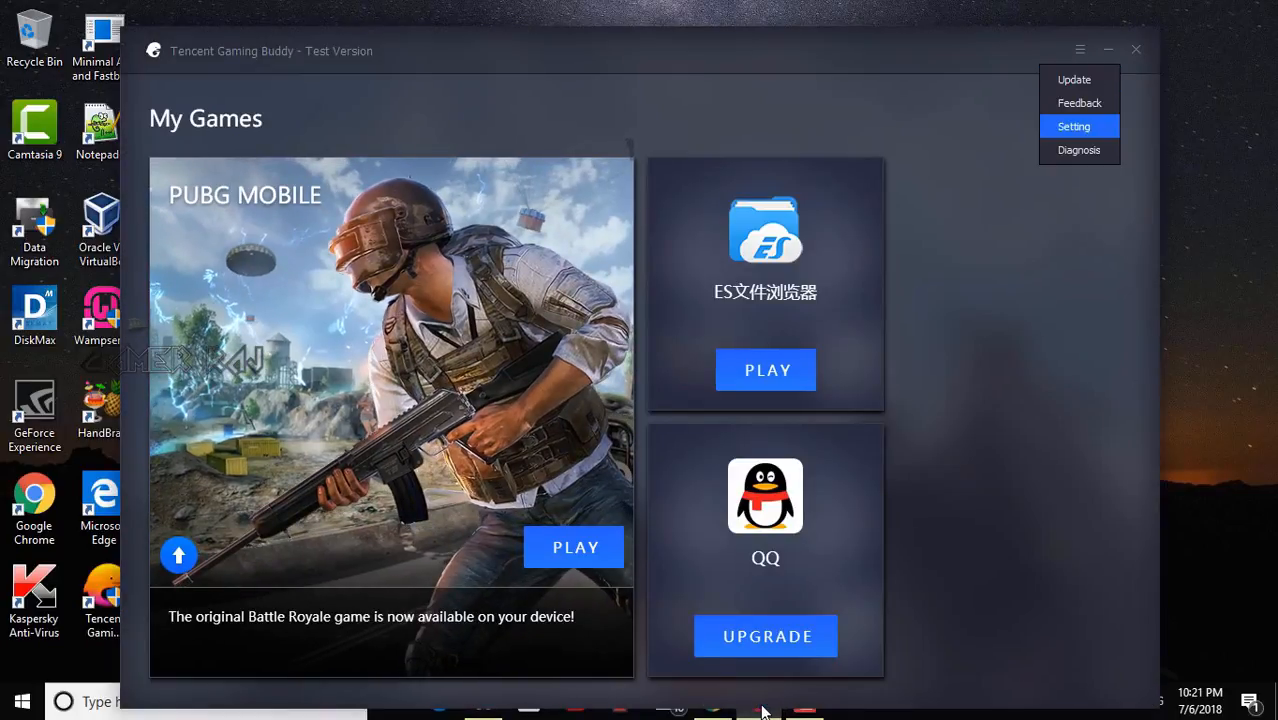
{"action": "left_click", "coordinate": [1072, 126]}
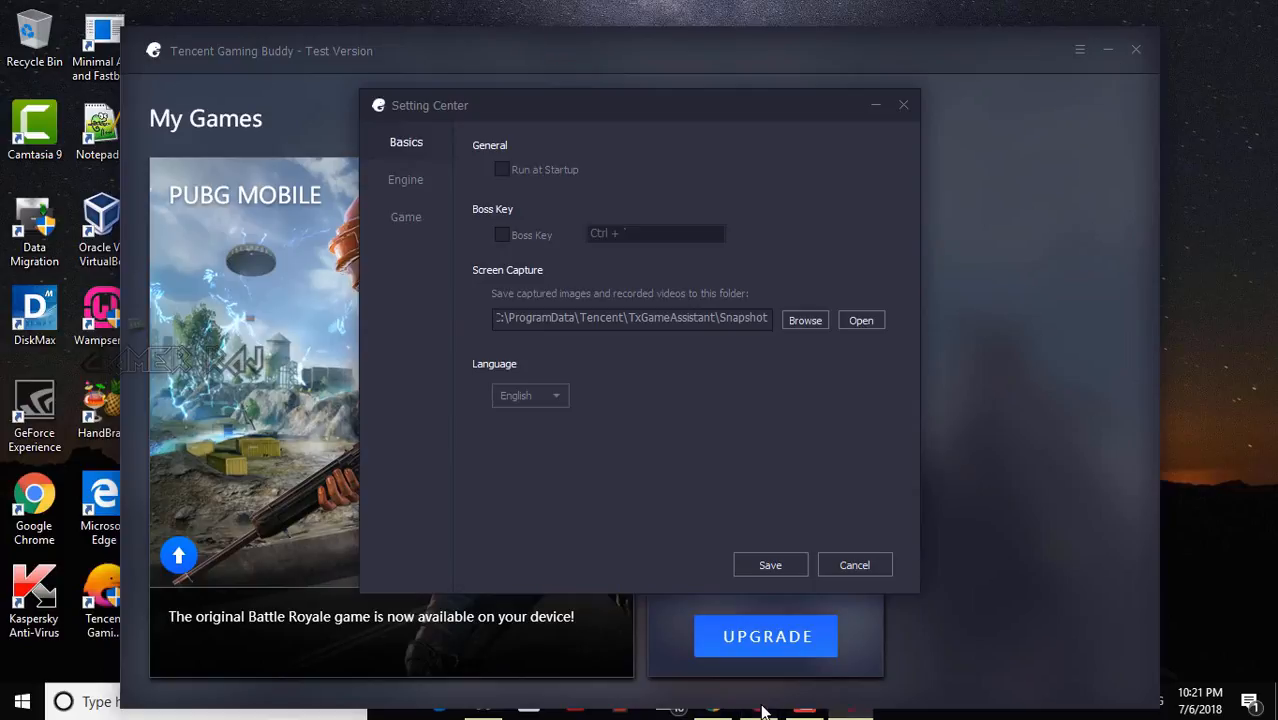
{"action": "left_click", "coordinate": [530, 396]}
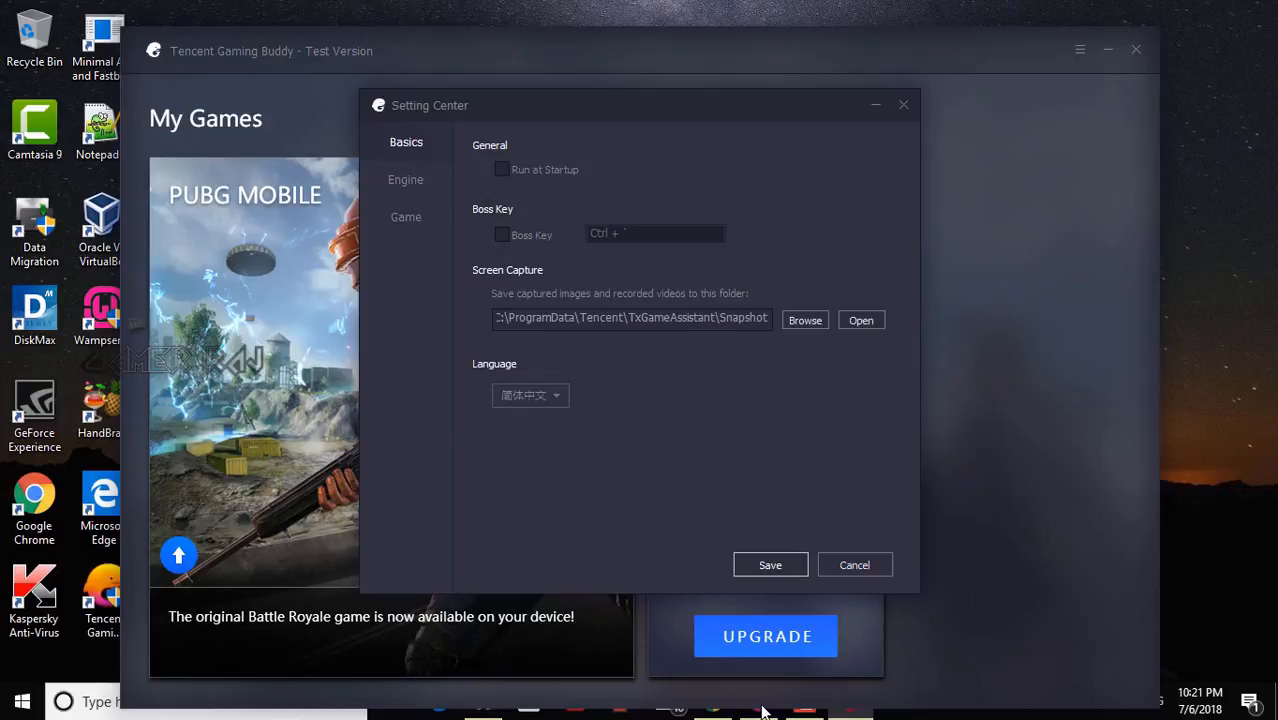
{"action": "left_click", "coordinate": [854, 564]}
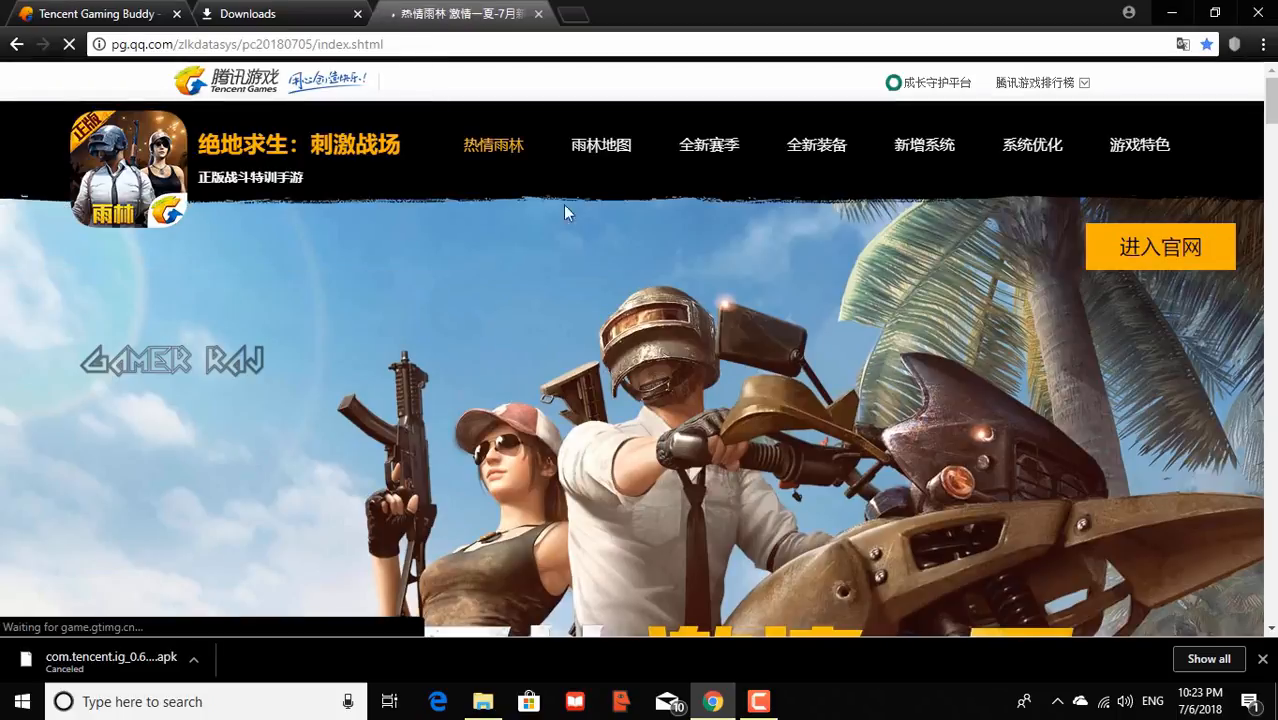
Scroll the pg.qq.com PUBG Mobile page down to the QR code and download buttons
{"action": "scroll", "scroll_direction": "down", "scroll_amount": 3}
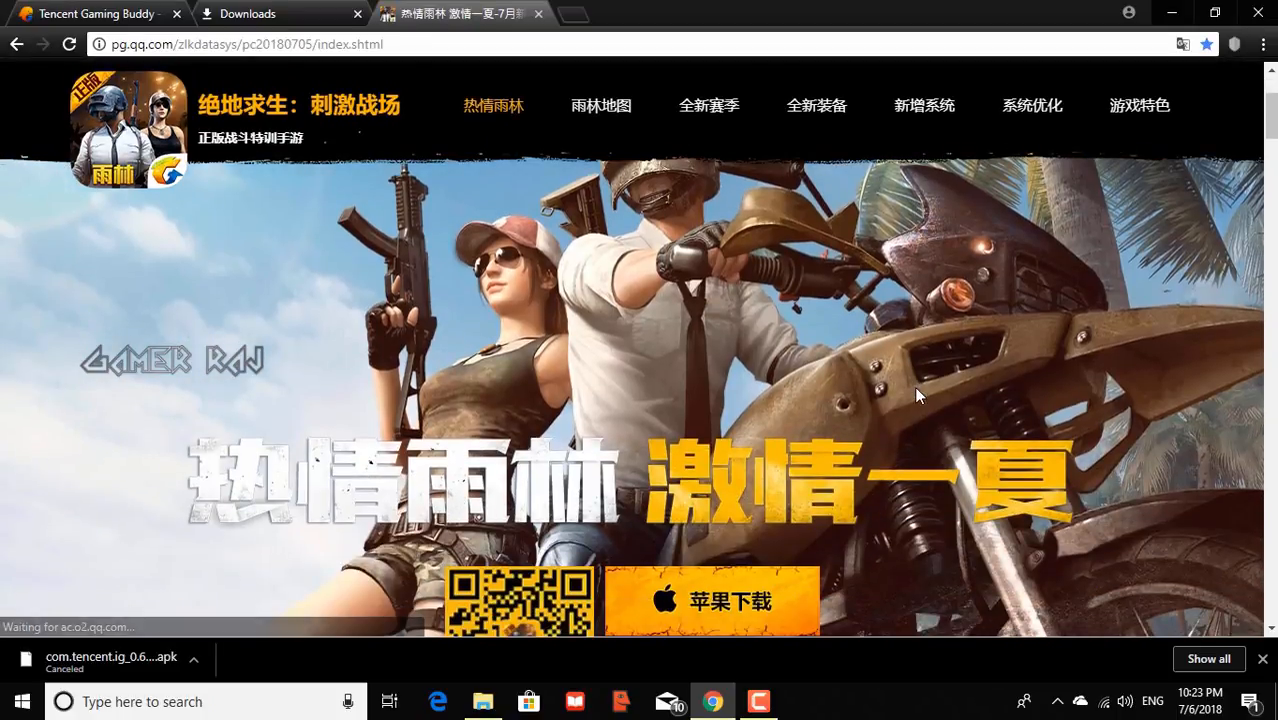
{"action": "scroll", "scroll_direction": "down", "scroll_amount": 3}
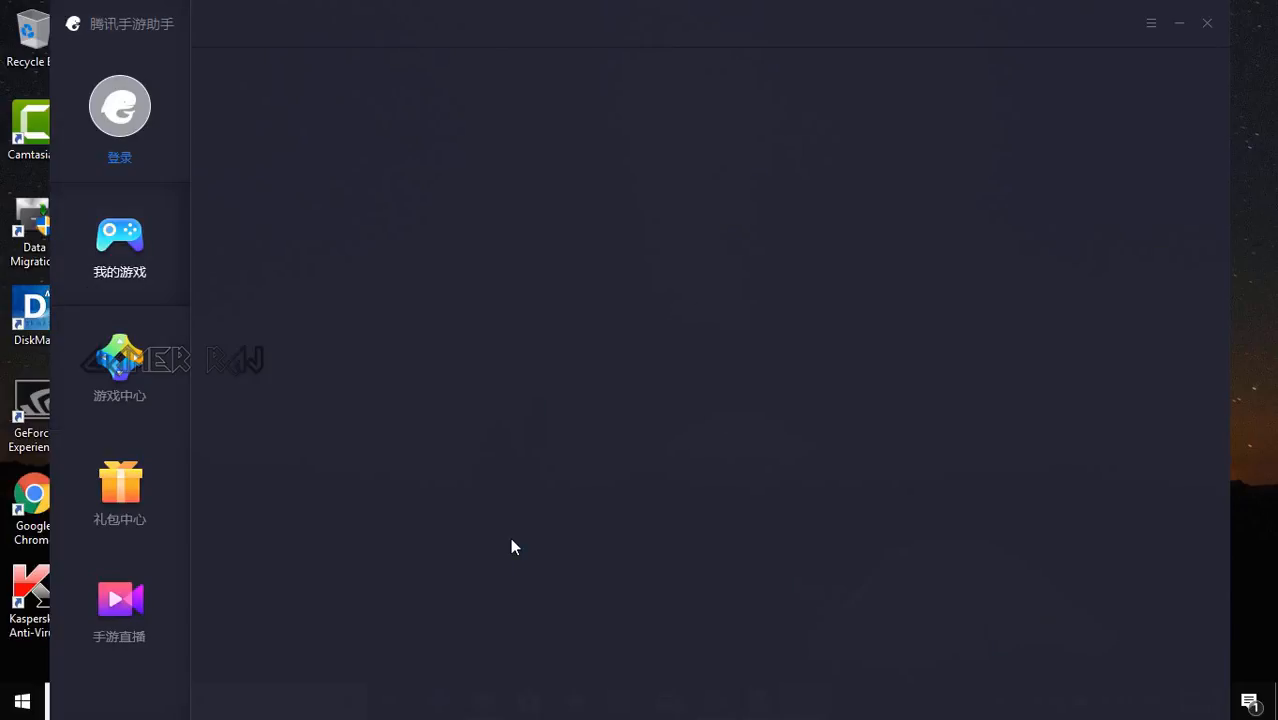
Start a local APK install (本地安装) of PUBG Mobile from My Games
{"action": "left_click", "coordinate": [120, 244]}
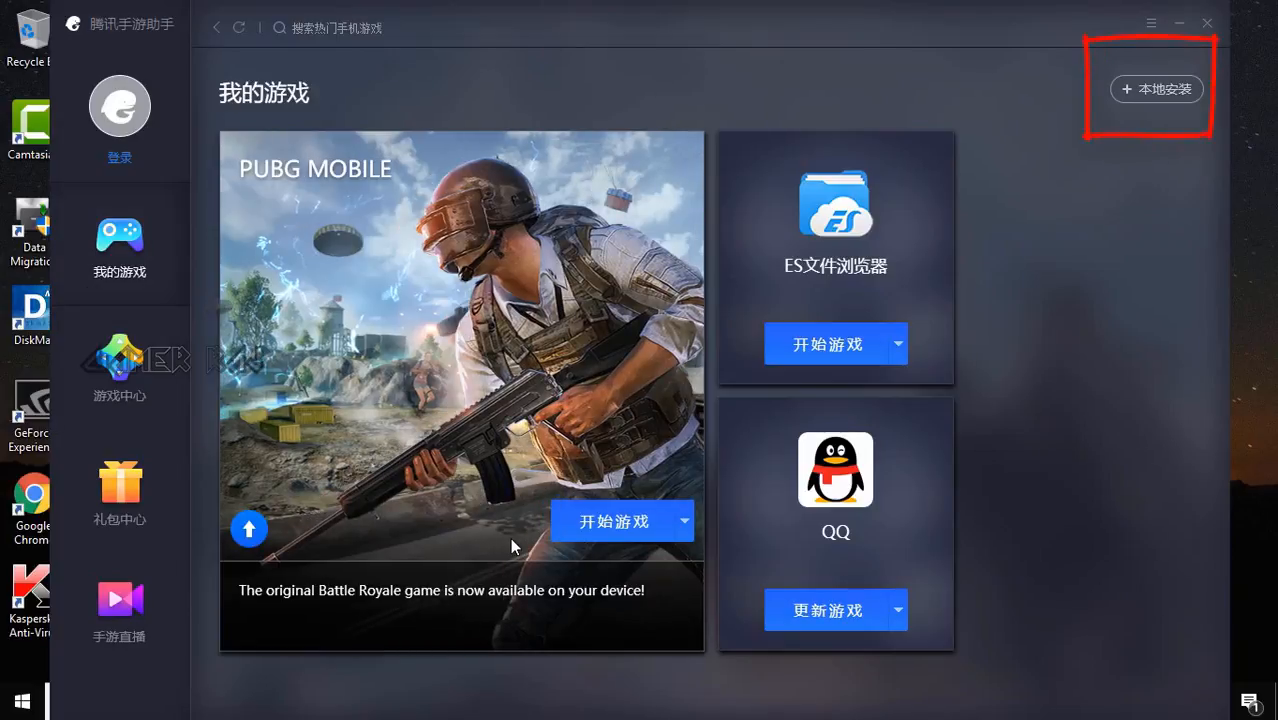
{"action": "left_click", "coordinate": [1156, 88]}
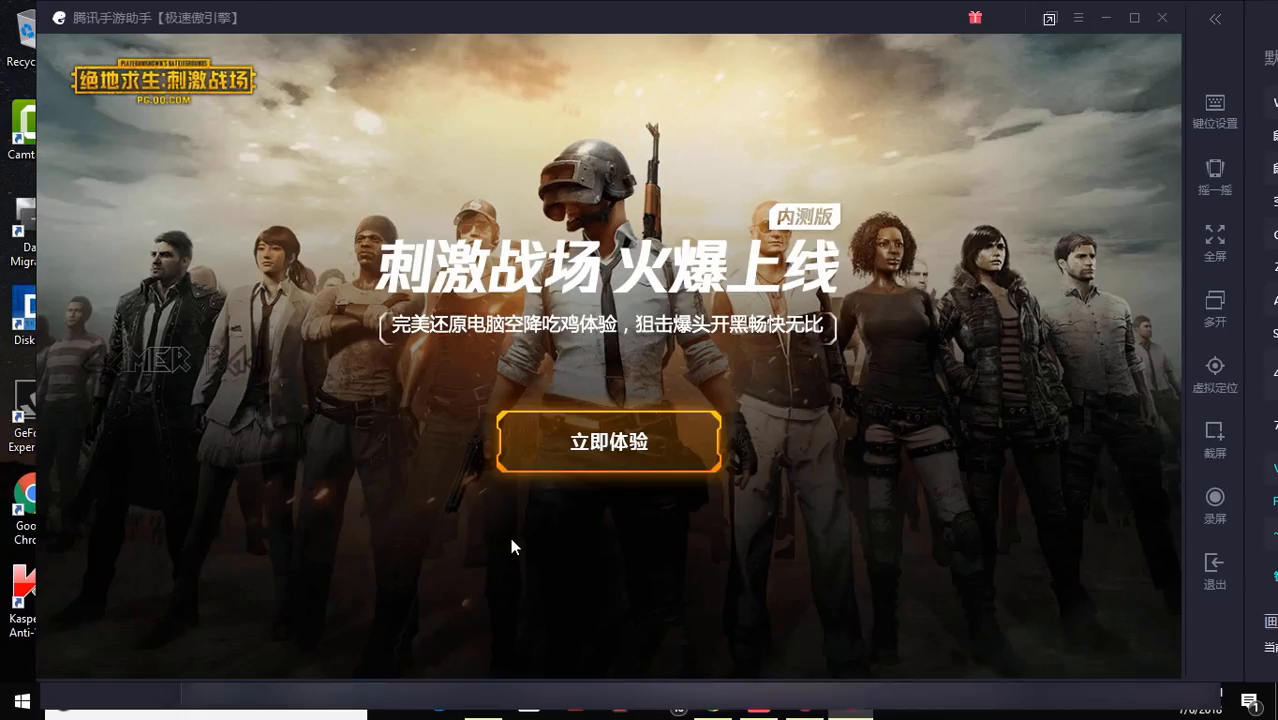
Pass the 立即体验 splash and the smart-key tip to enter the game
{"action": "left_click", "coordinate": [608, 442]}
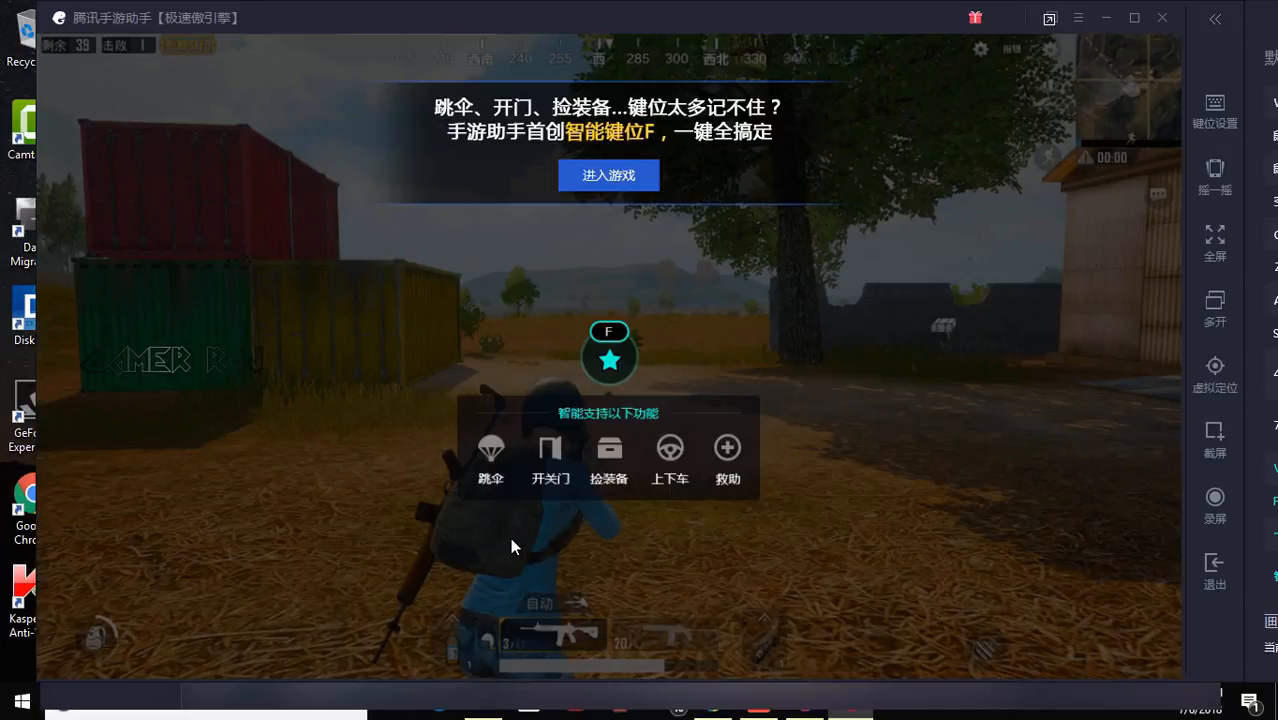
{"action": "left_click", "coordinate": [608, 176]}
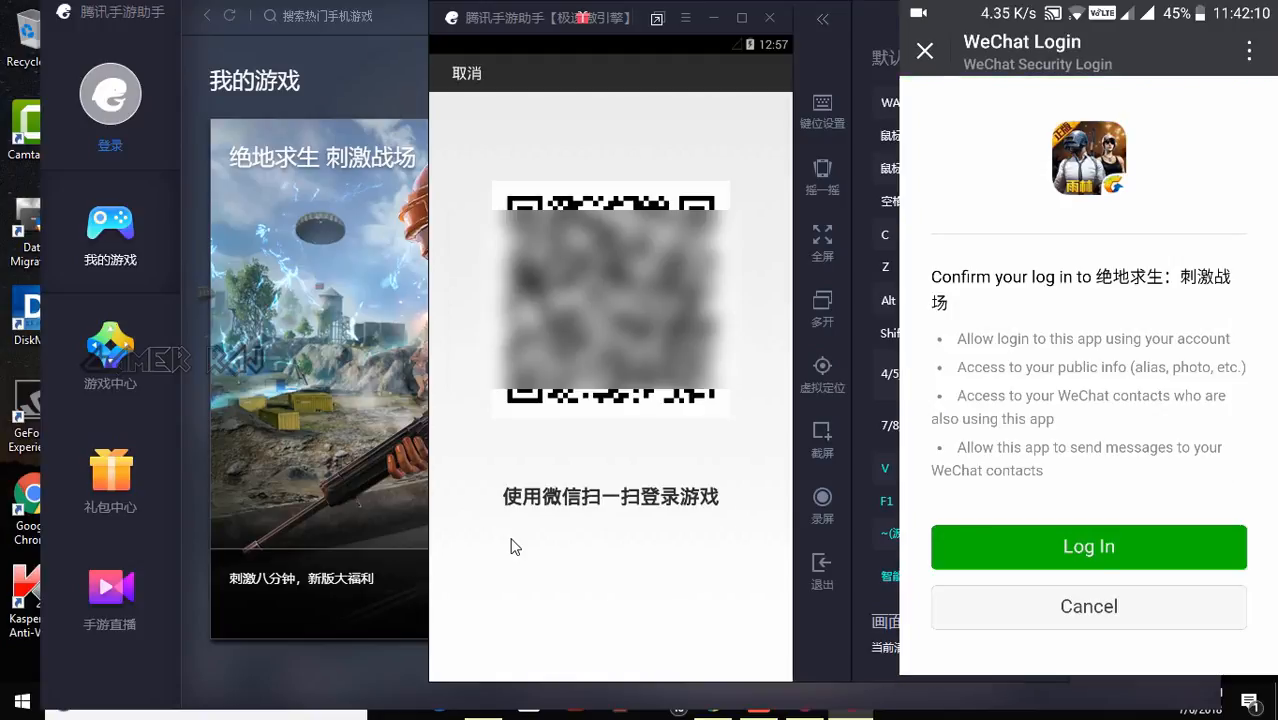
Approve the WeChat login confirmation for Chinese PUBG Mobile
{"action": "left_click", "coordinate": [1088, 546]}
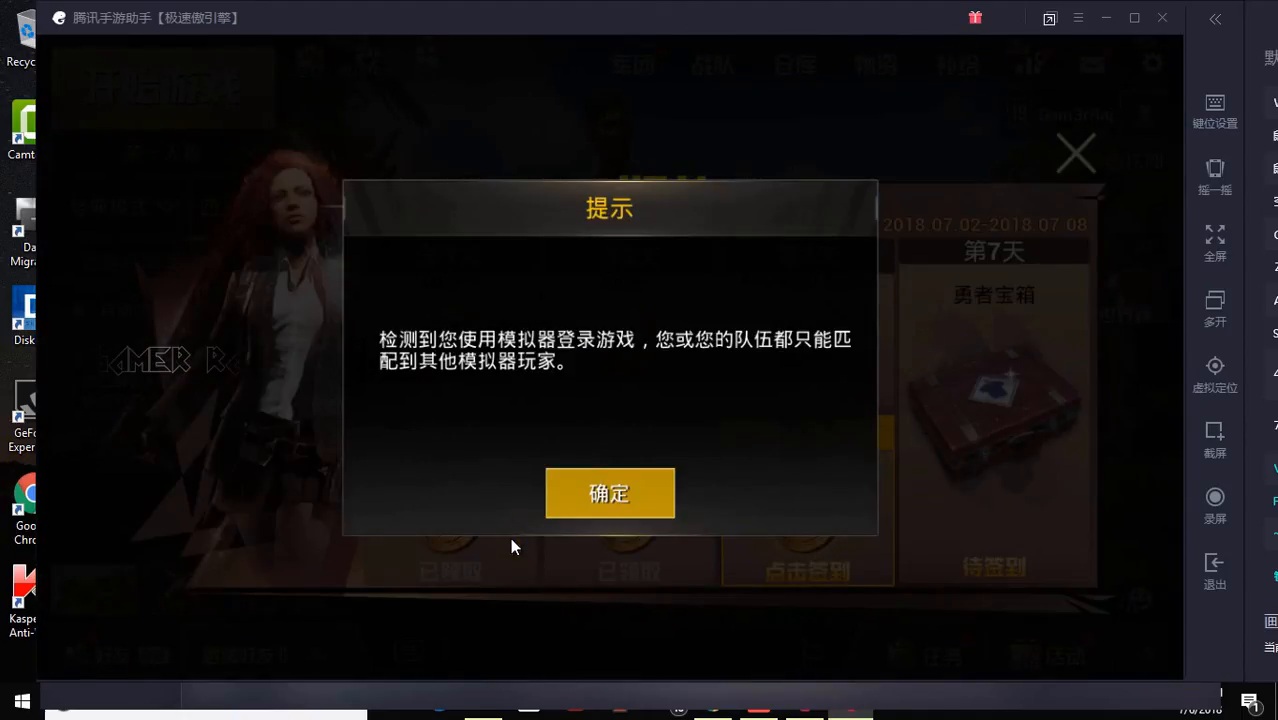
Dismiss the emulator matchmaking notice and the weekly sign-in rewards to reach the lobby
{"action": "left_click", "coordinate": [608, 492]}
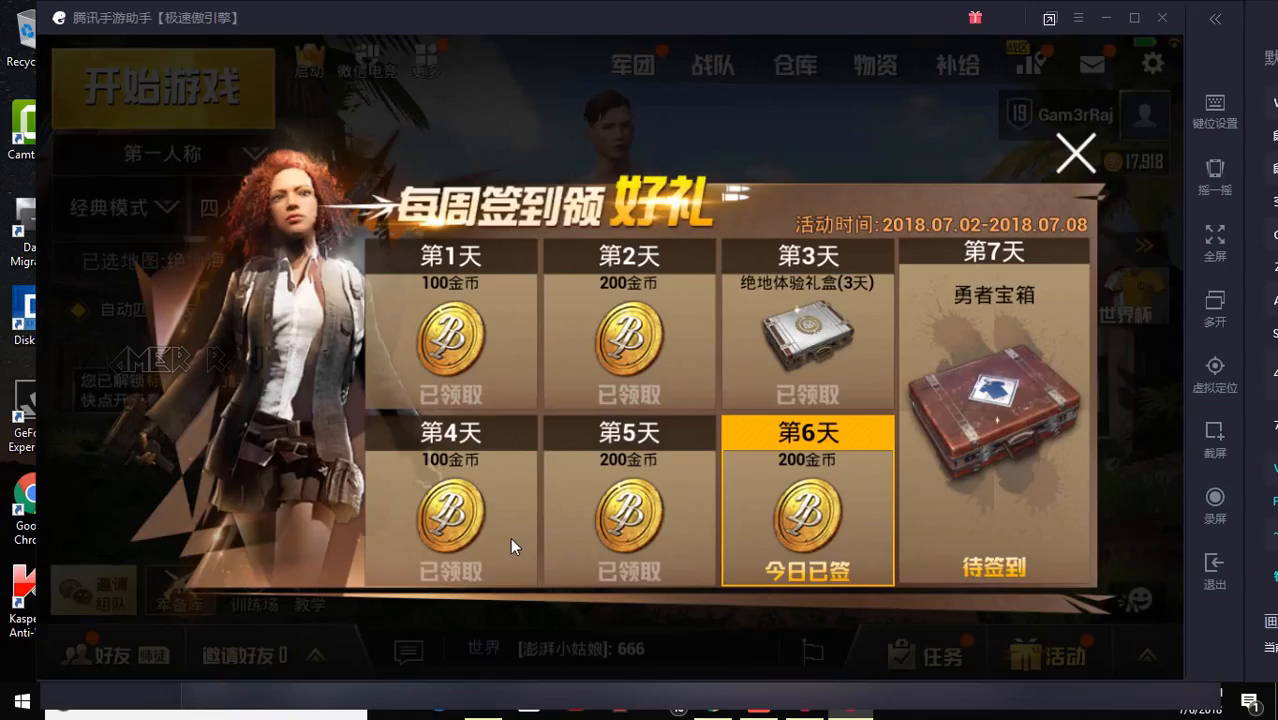
{"action": "left_click", "coordinate": [1076, 152]}
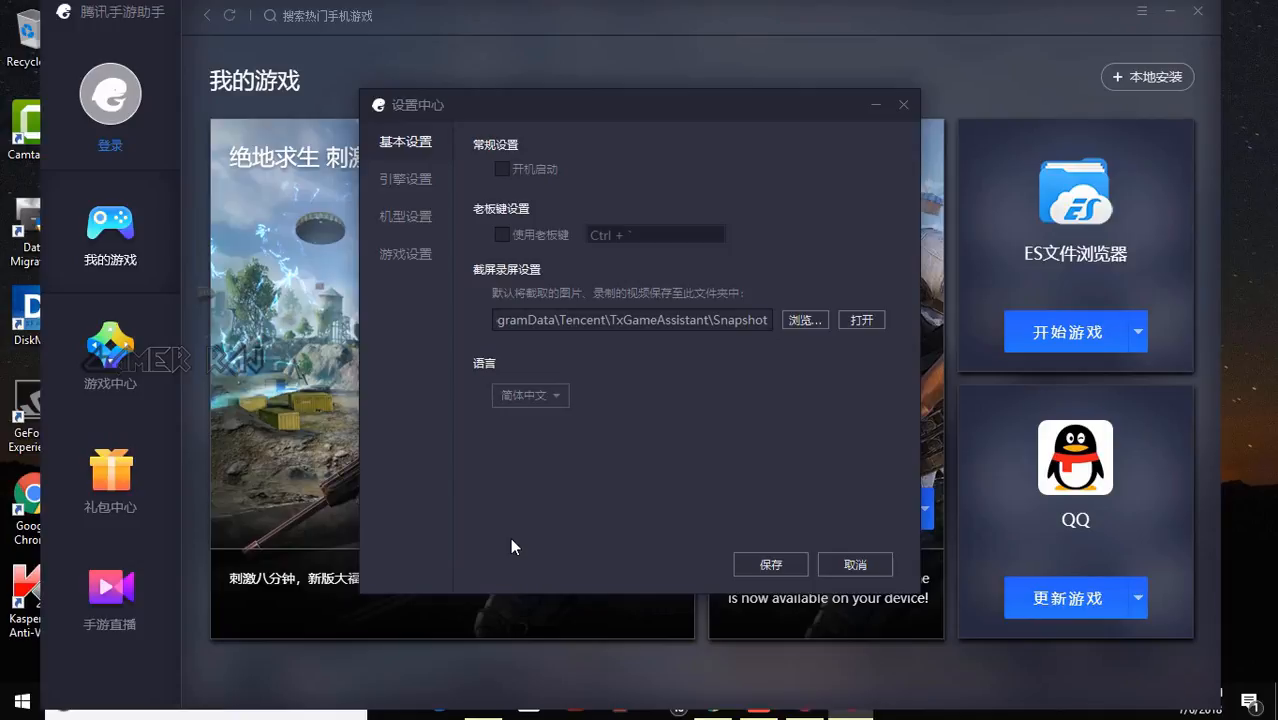
Save the settings in 设置中心 and acknowledge the restart notice
{"action": "left_click", "coordinate": [530, 396]}
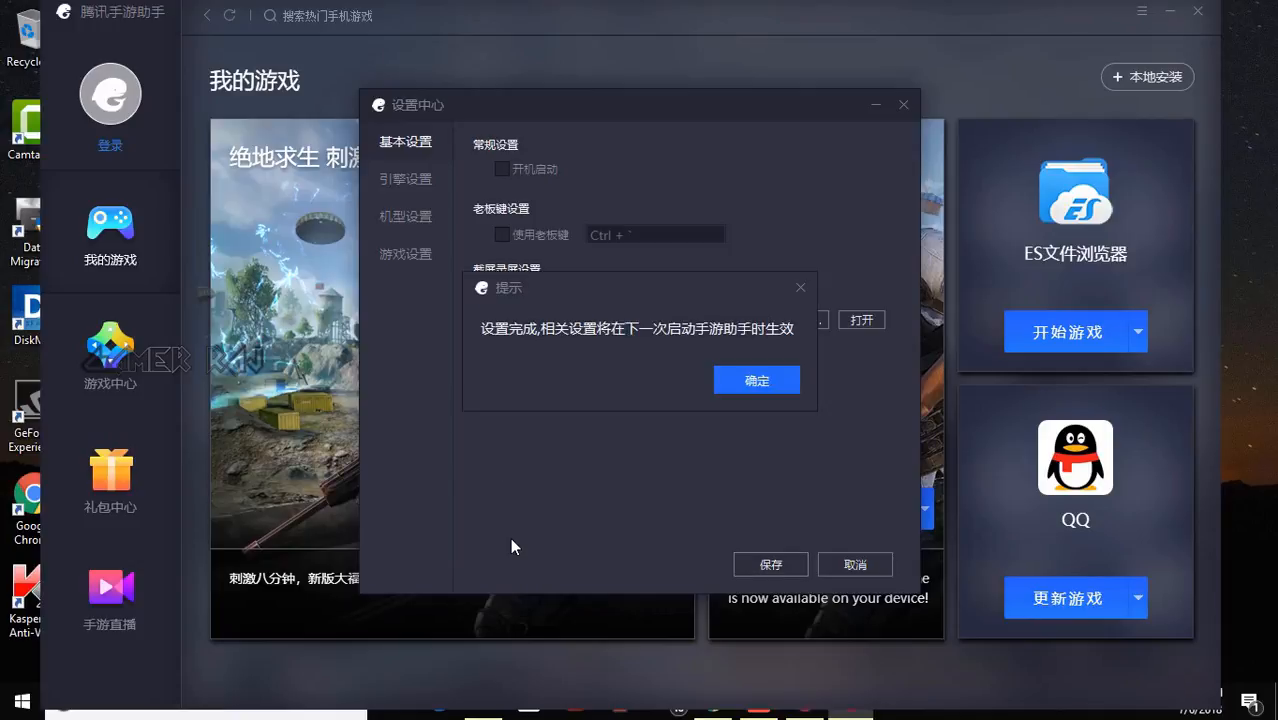
{"action": "left_click", "coordinate": [756, 380]}
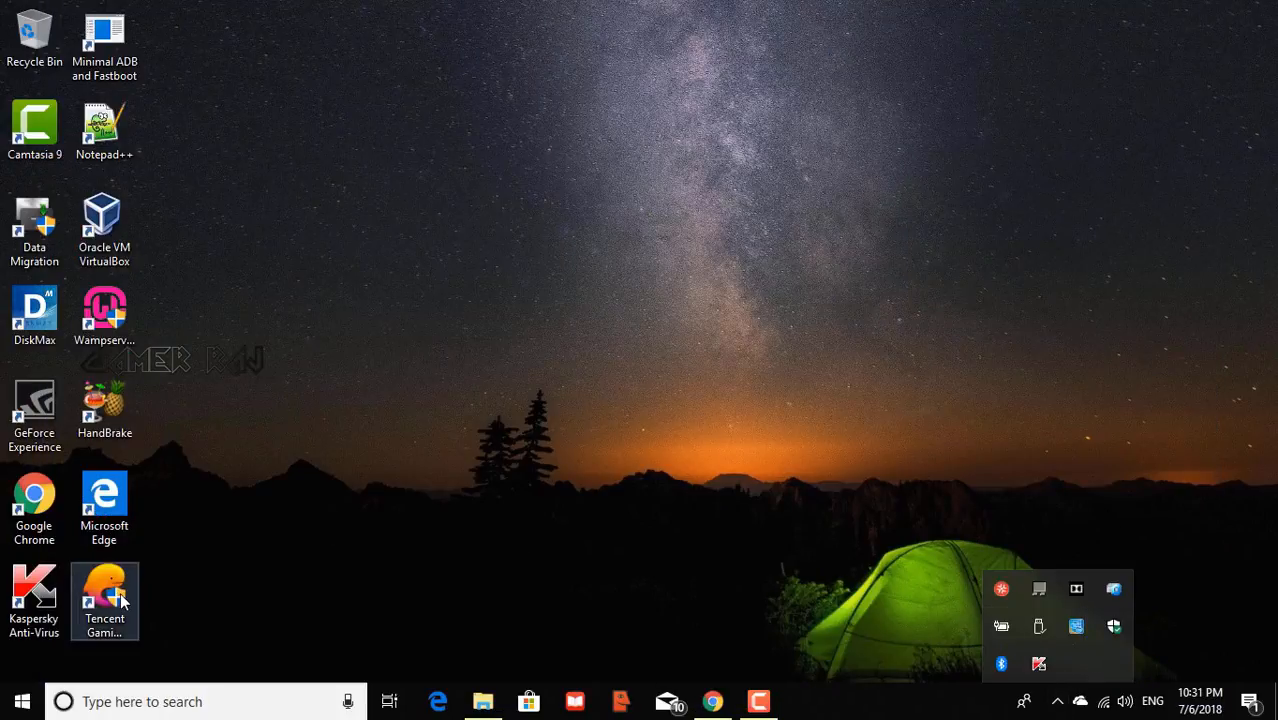
Relaunch Tencent Gaming Buddy from its desktop shortcut
{"action": "double_click", "coordinate": [104, 600]}
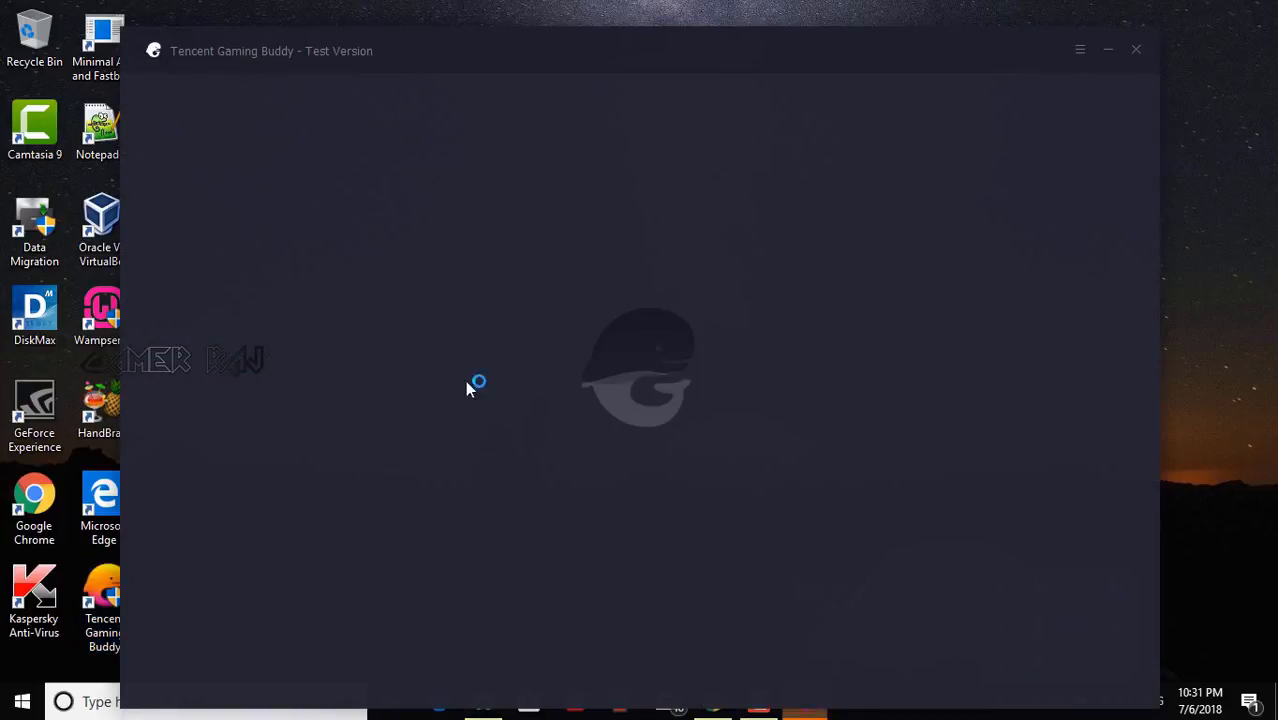
{"action": "mouse_move", "coordinate": [698, 348]}
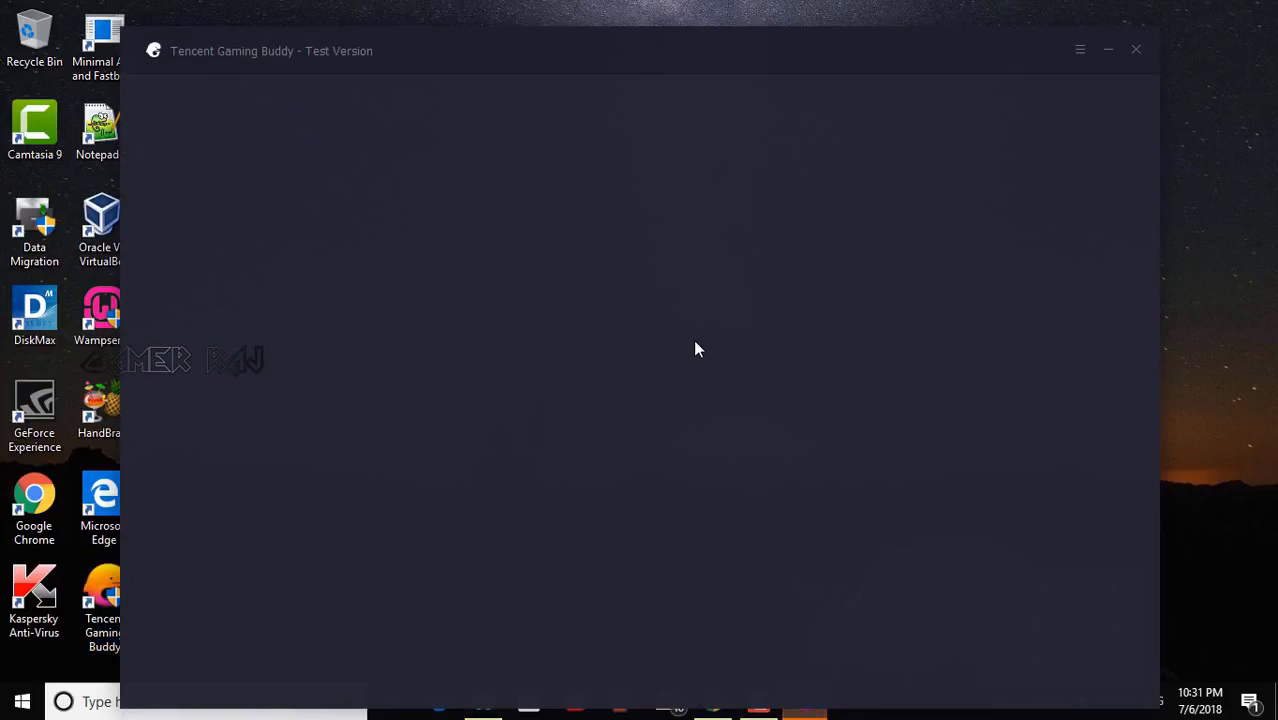